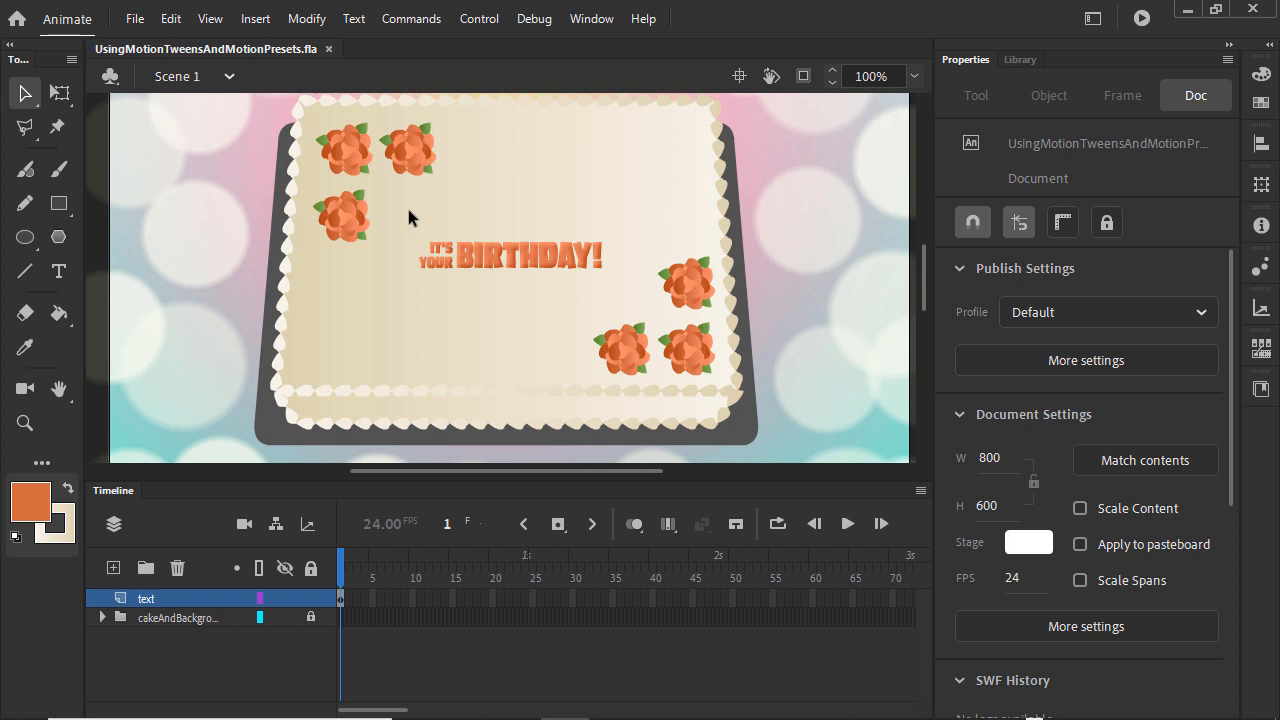
# Select the ITS, YOUR and BIRTHDAY greeting text objects on the cake.
pyautogui.click(510, 253)
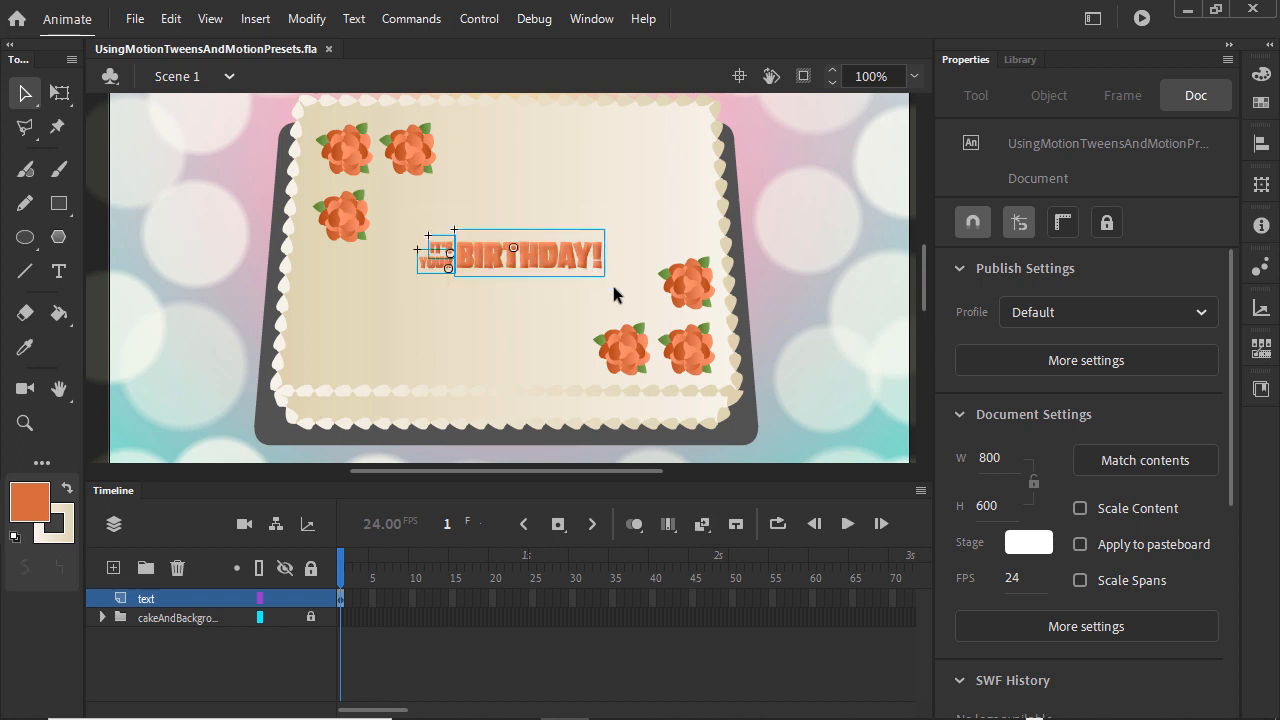
pyautogui.click(1048, 95)
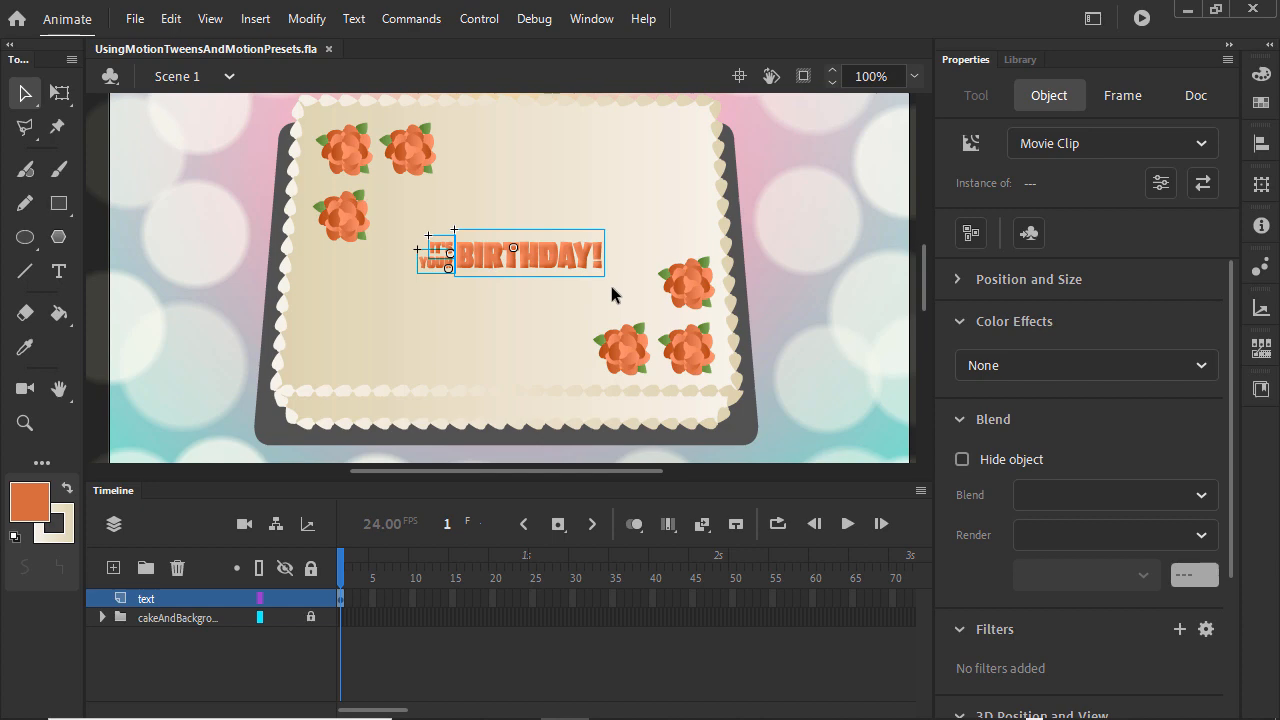
# Distribute the greeting text to layers and delete the empty text layer.
pyautogui.click(306, 18)
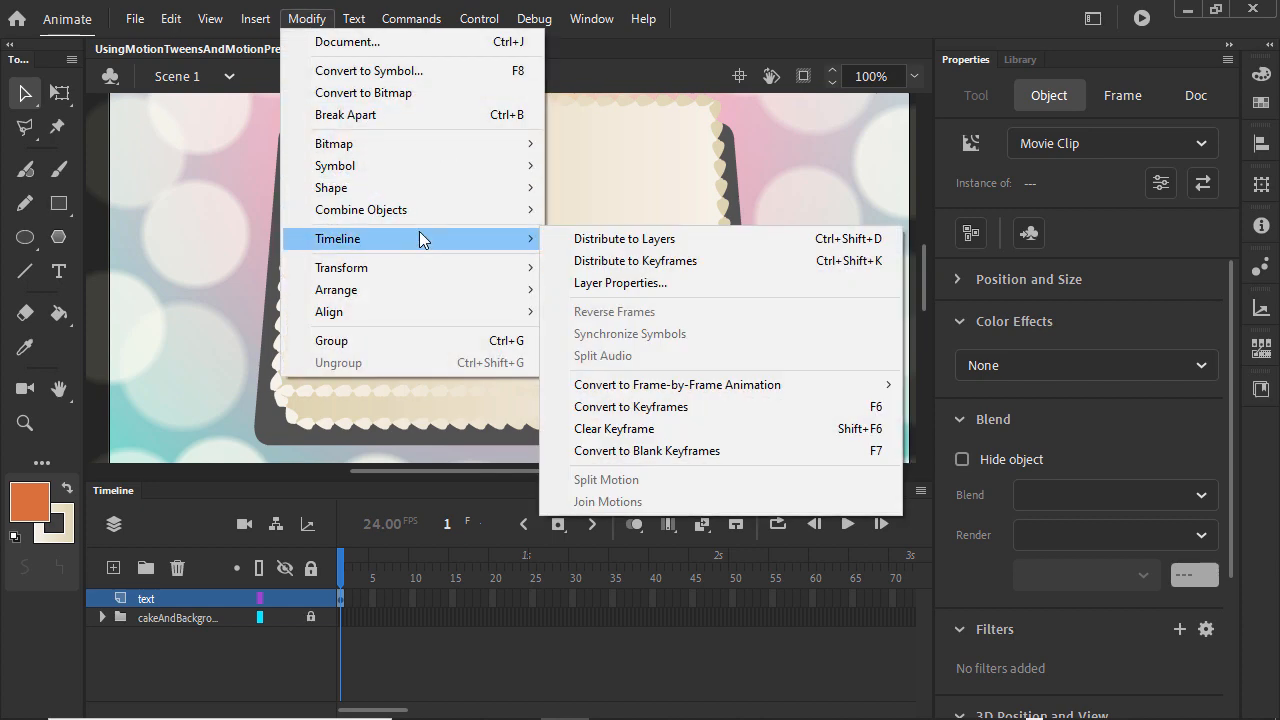
pyautogui.click(624, 238)
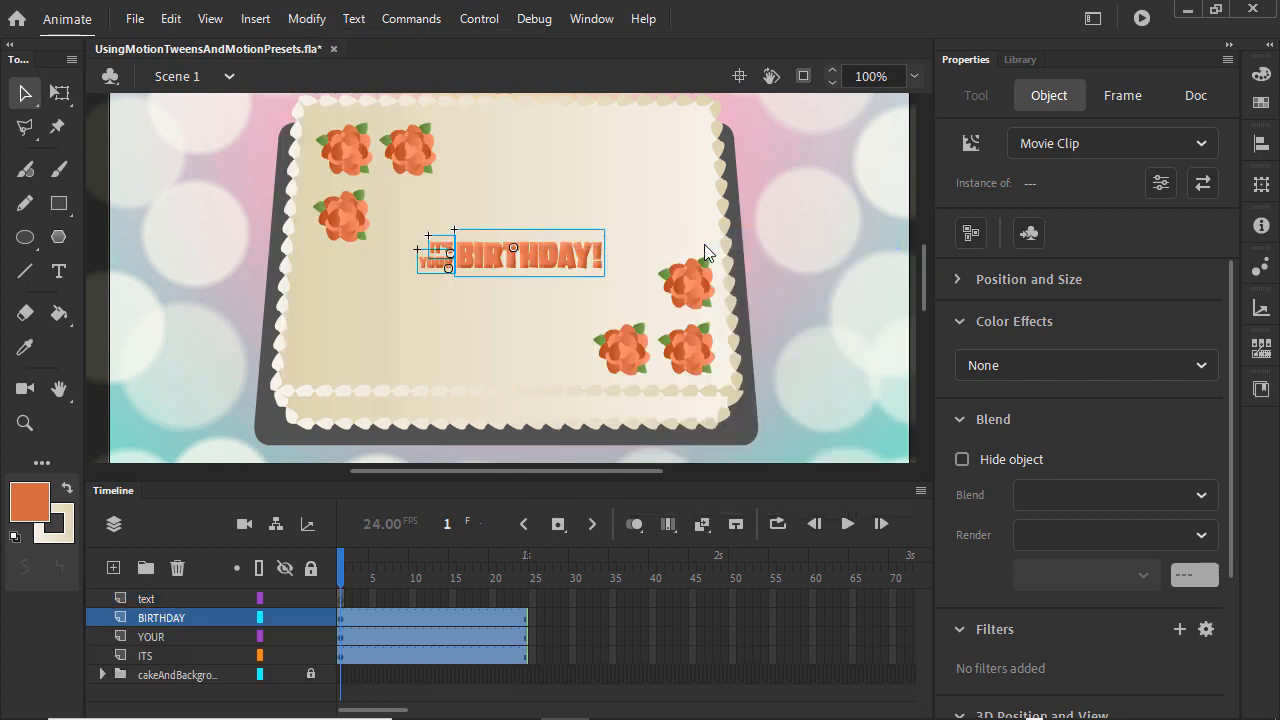
pyautogui.click(146, 598)
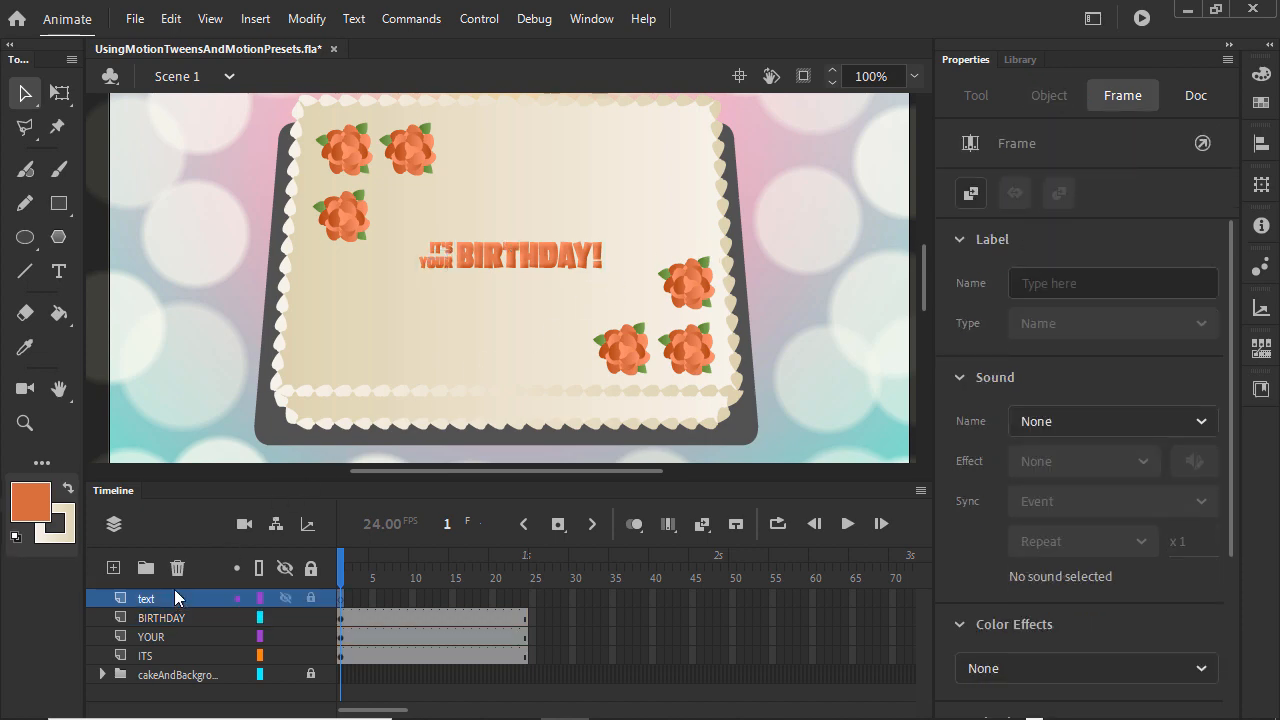
pyautogui.click(177, 568)
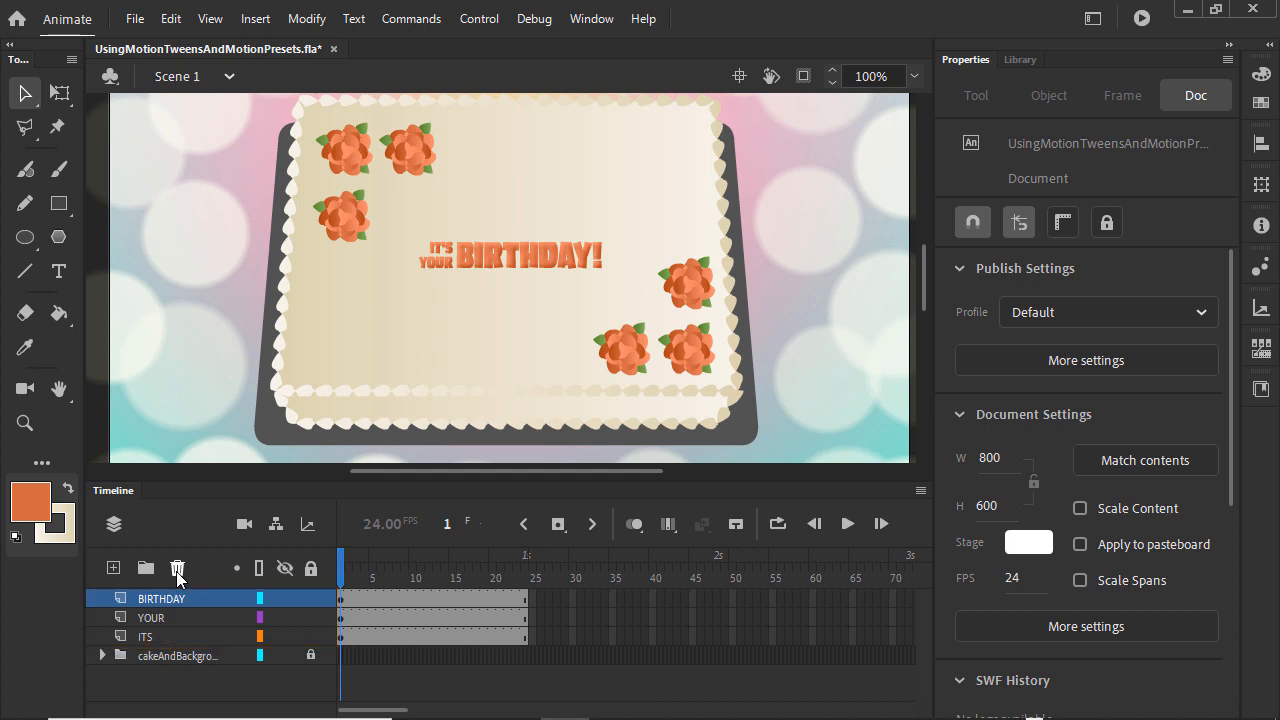
# Hide YOUR and ITS, then create a motion tween on the BIRTHDAY frames.
pyautogui.click(285, 617)
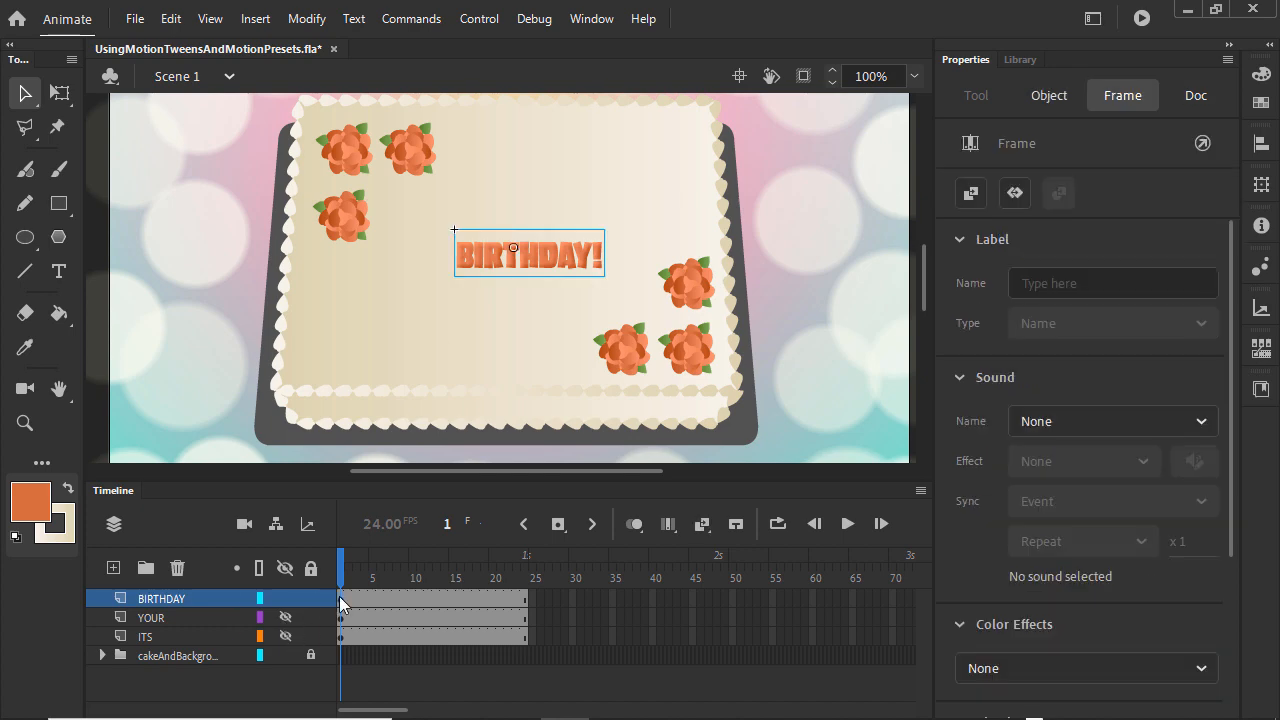
pyautogui.rightClick(343, 600)
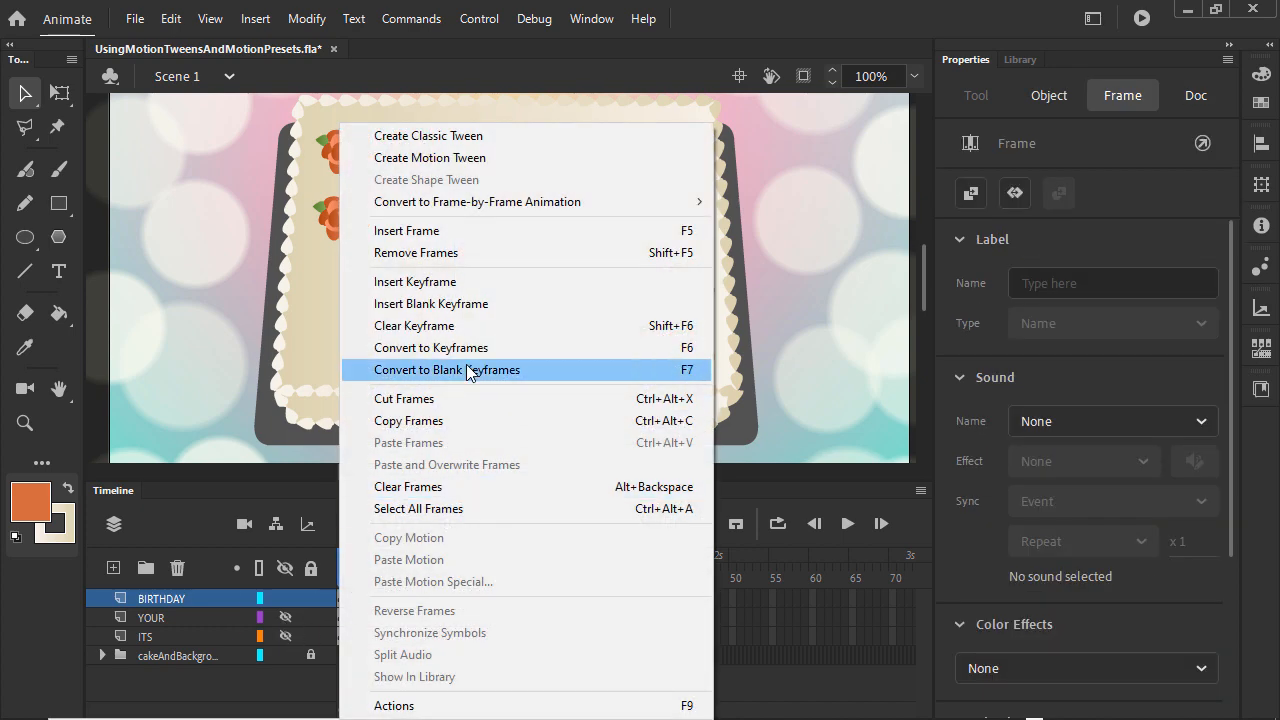
pyautogui.click(429, 157)
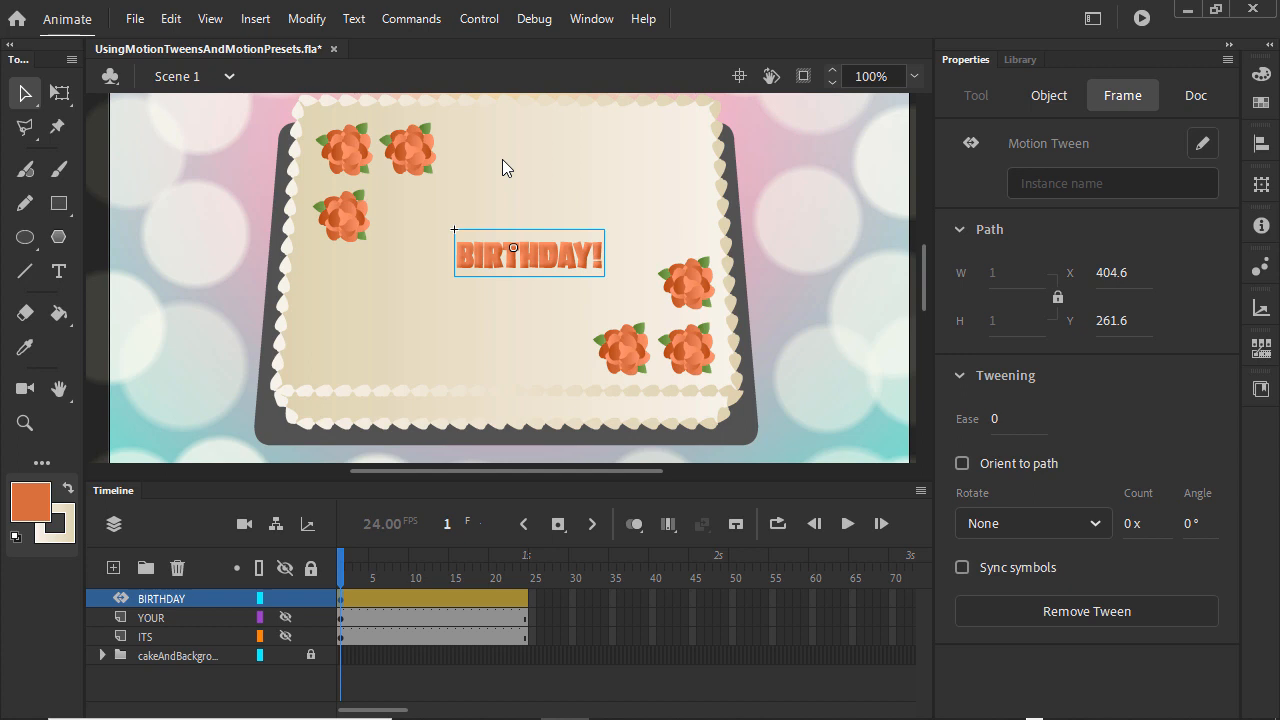
pyautogui.moveTo(503, 328)
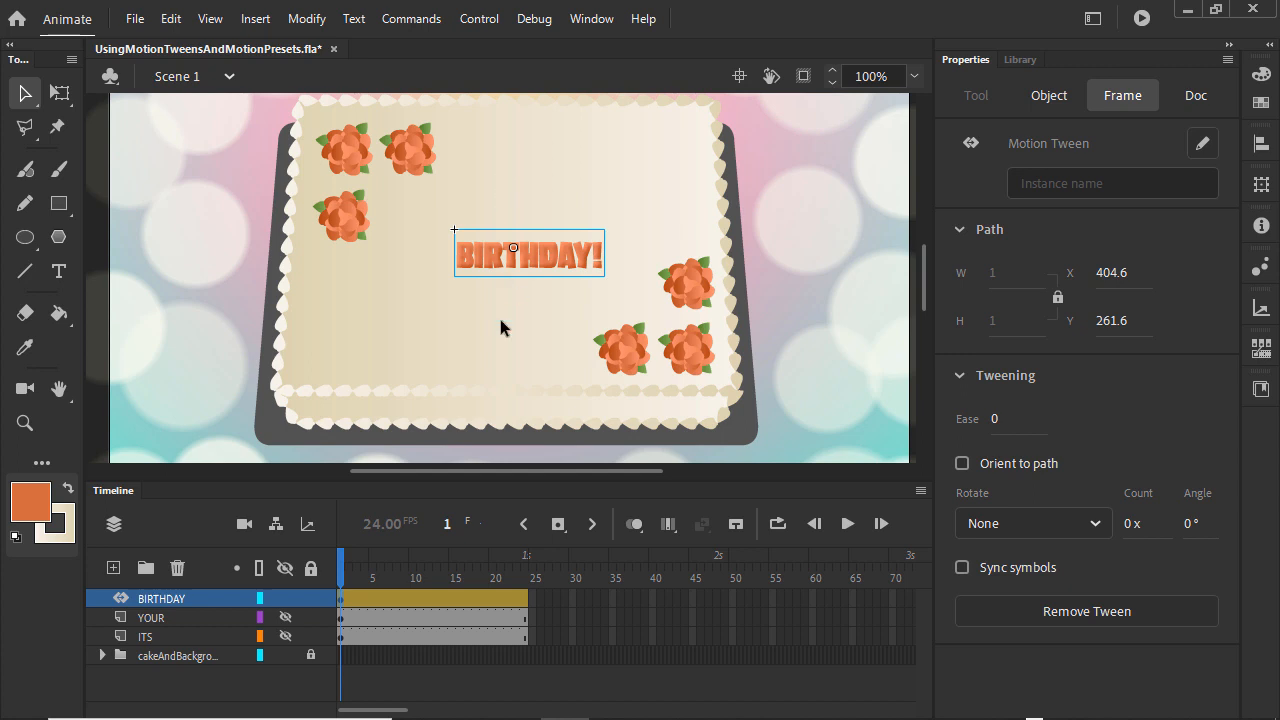
# Add a frame-24 keyframe and drag BIRTHDAY right at frame 1 so it slides left.
pyautogui.click(525, 560)
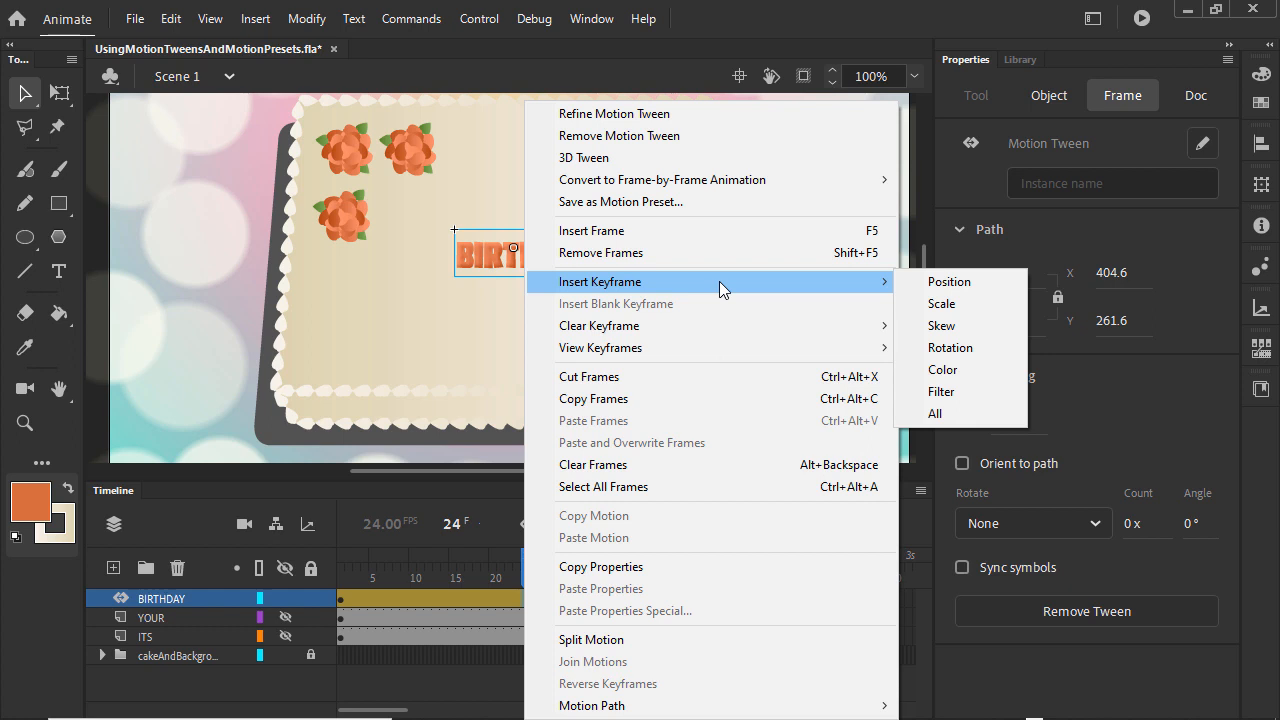
pyautogui.click(934, 413)
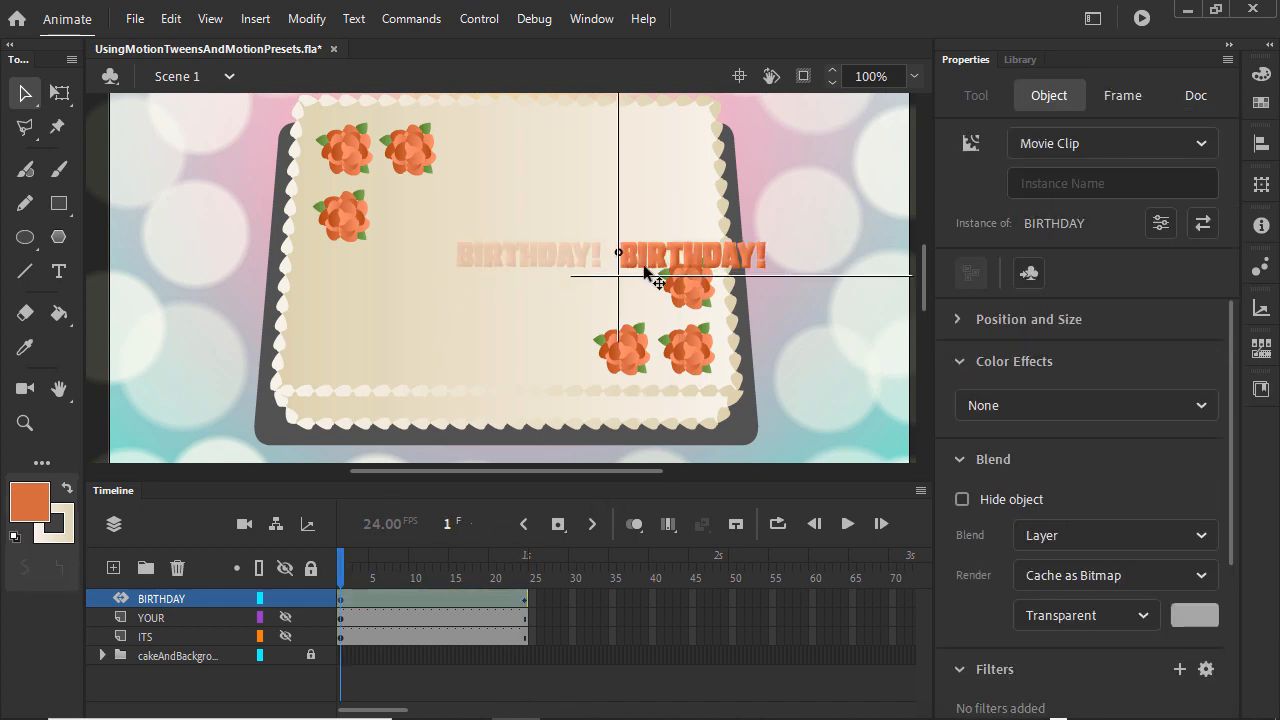
pyautogui.moveTo(620, 252); pyautogui.dragTo(765, 252)
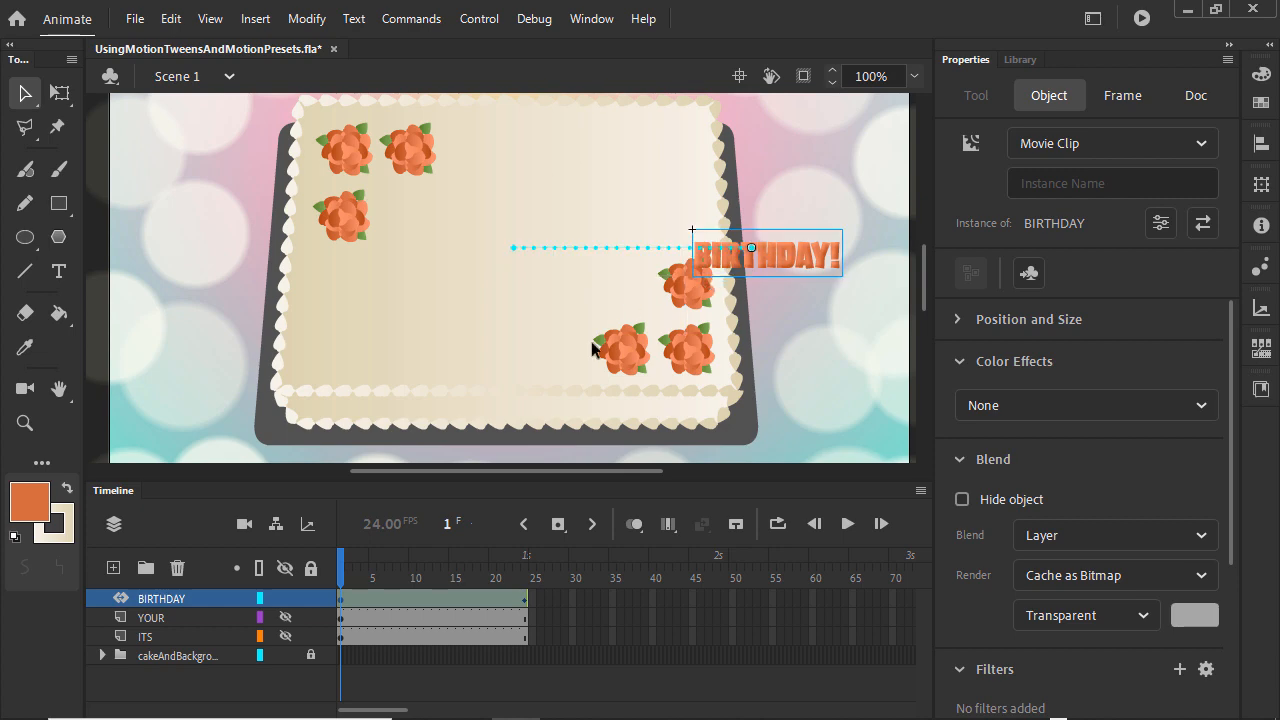
pyautogui.click(524, 556)
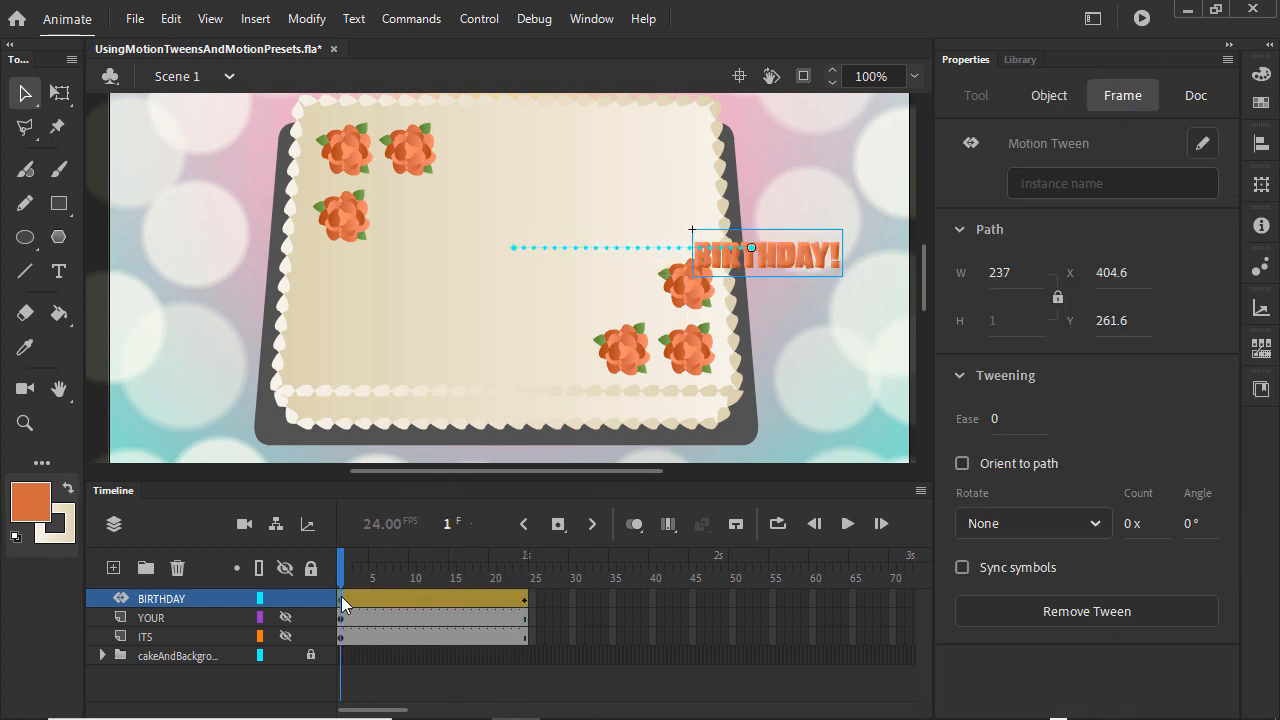
# Set BIRTHDAY's alpha to 100% at frame 24, then hide BIRTHDAY and show YOUR.
pyautogui.click(1049, 95)
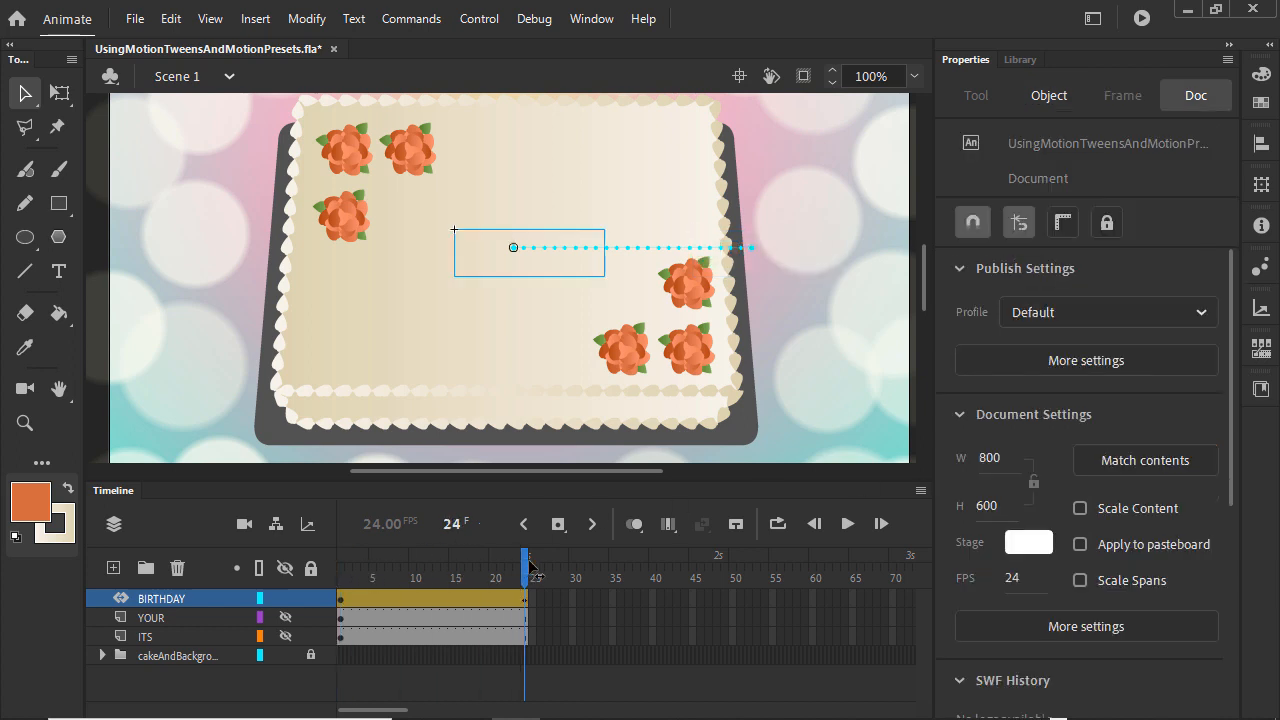
pyautogui.click(1049, 95)
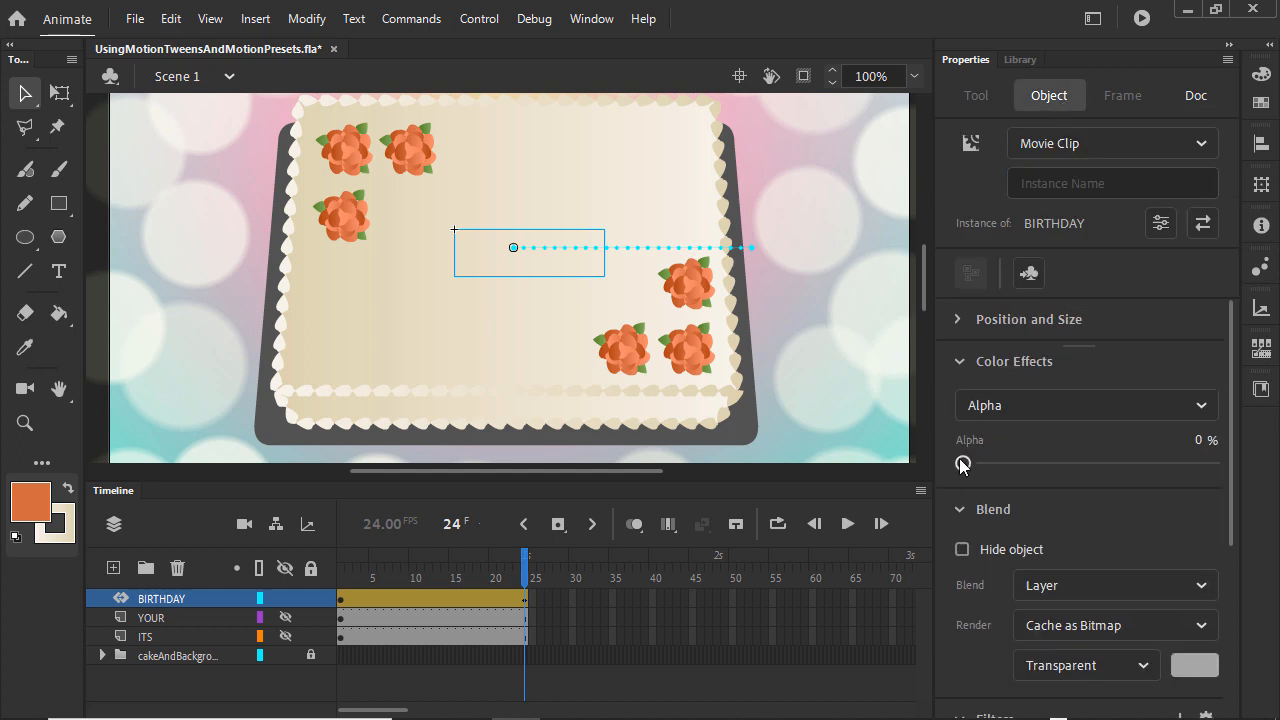
pyautogui.moveTo(963, 463); pyautogui.dragTo(1210, 463)
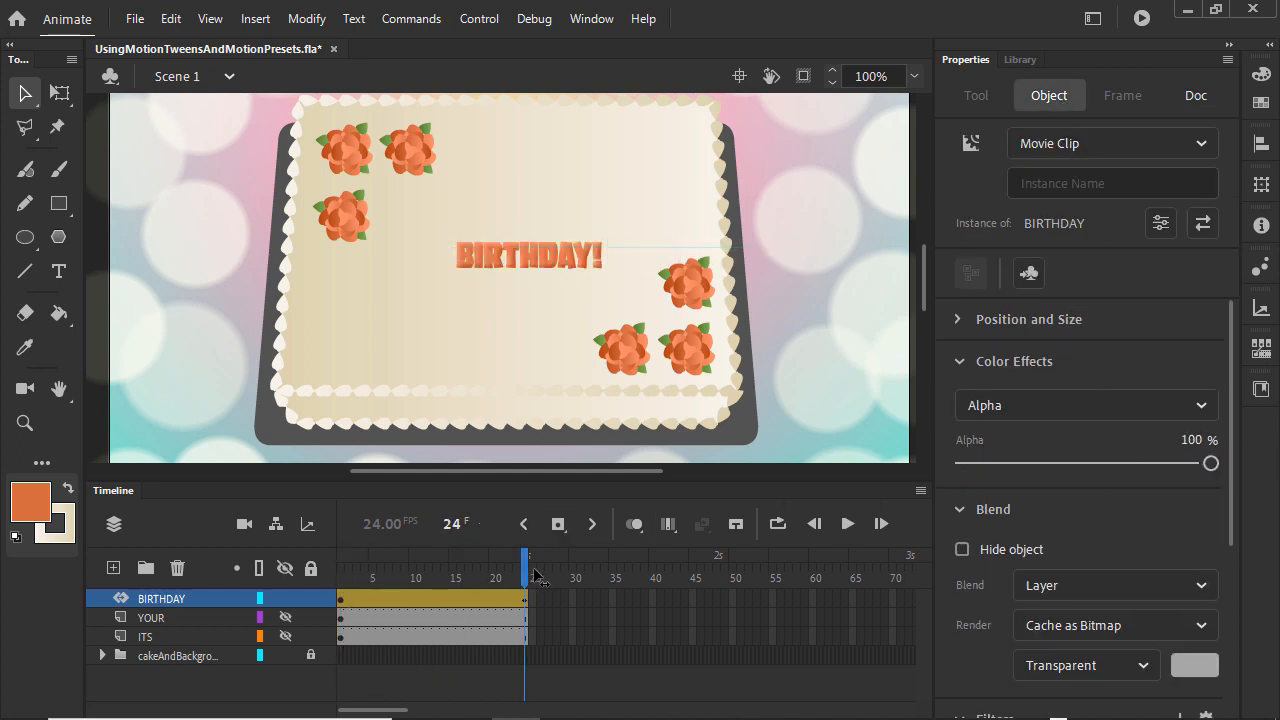
pyautogui.click(1196, 95)
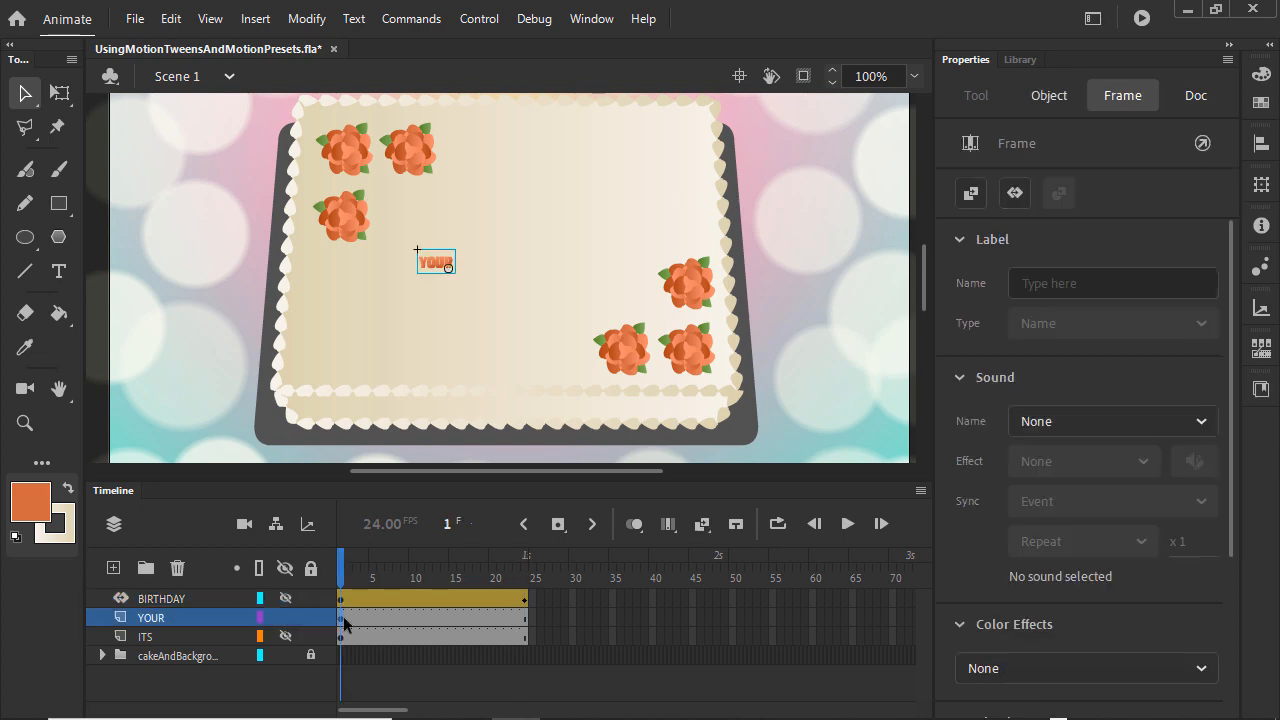
# Open Window > Motion Presets and expand the Default Presets folder.
pyautogui.click(591, 18)
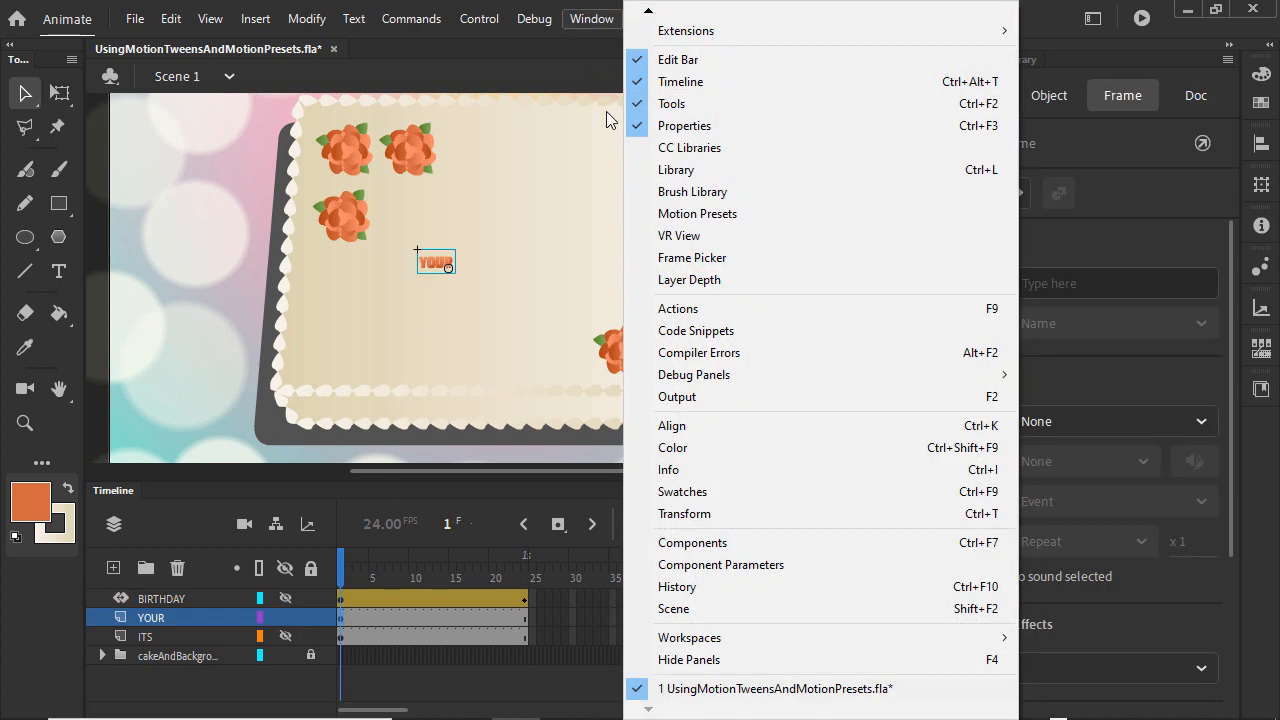
pyautogui.click(697, 213)
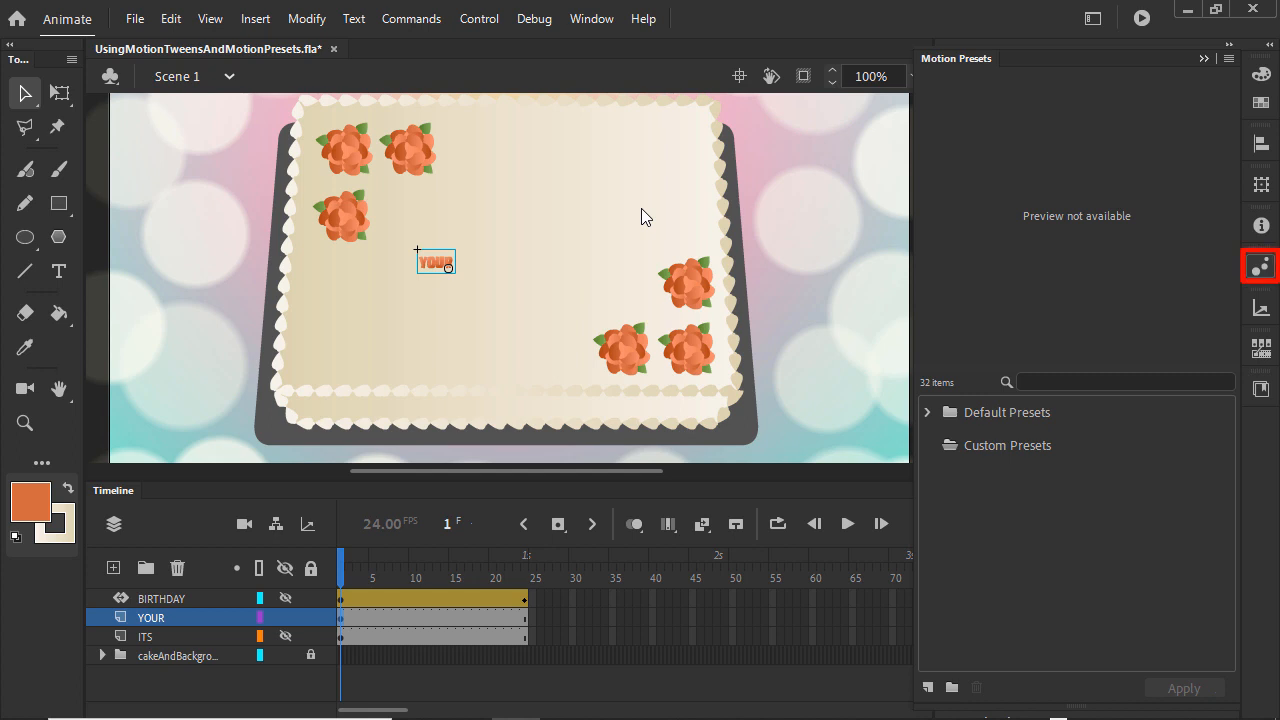
pyautogui.click(927, 412)
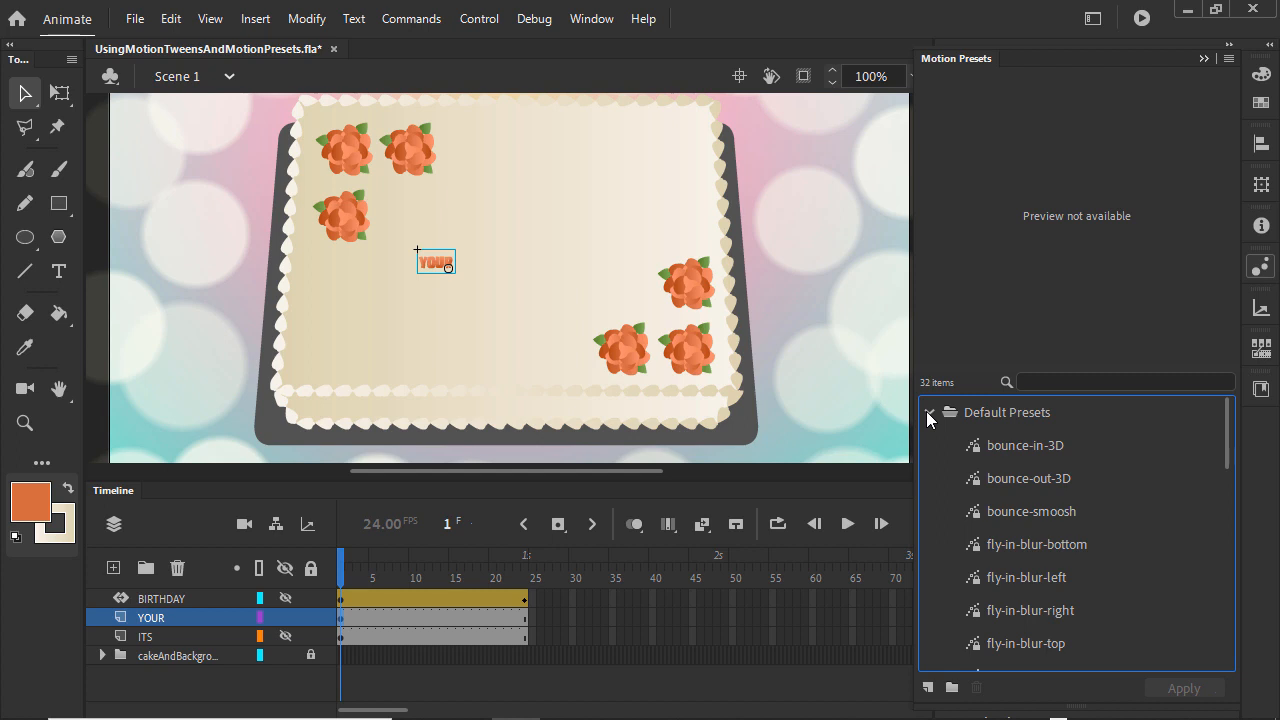
# Apply the fly-in-blur-bottom preset to YOUR and show the ITS layer again.
pyautogui.click(1024, 445)
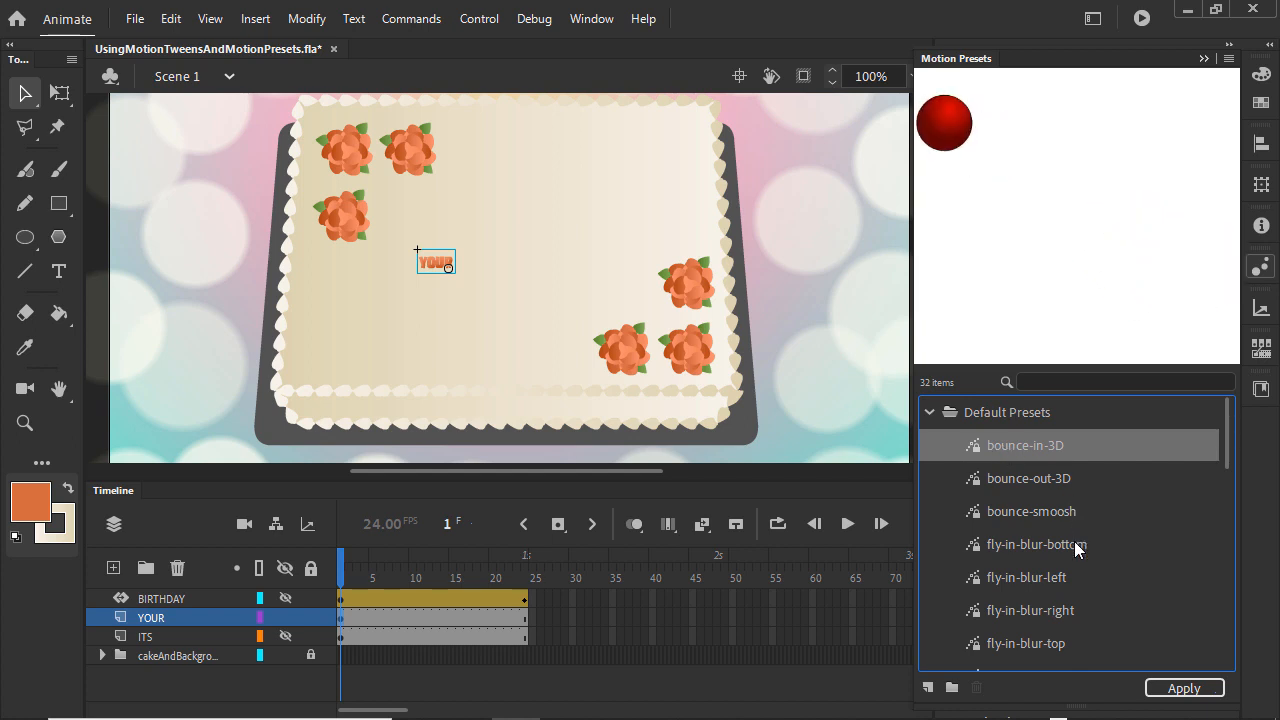
pyautogui.click(1037, 544)
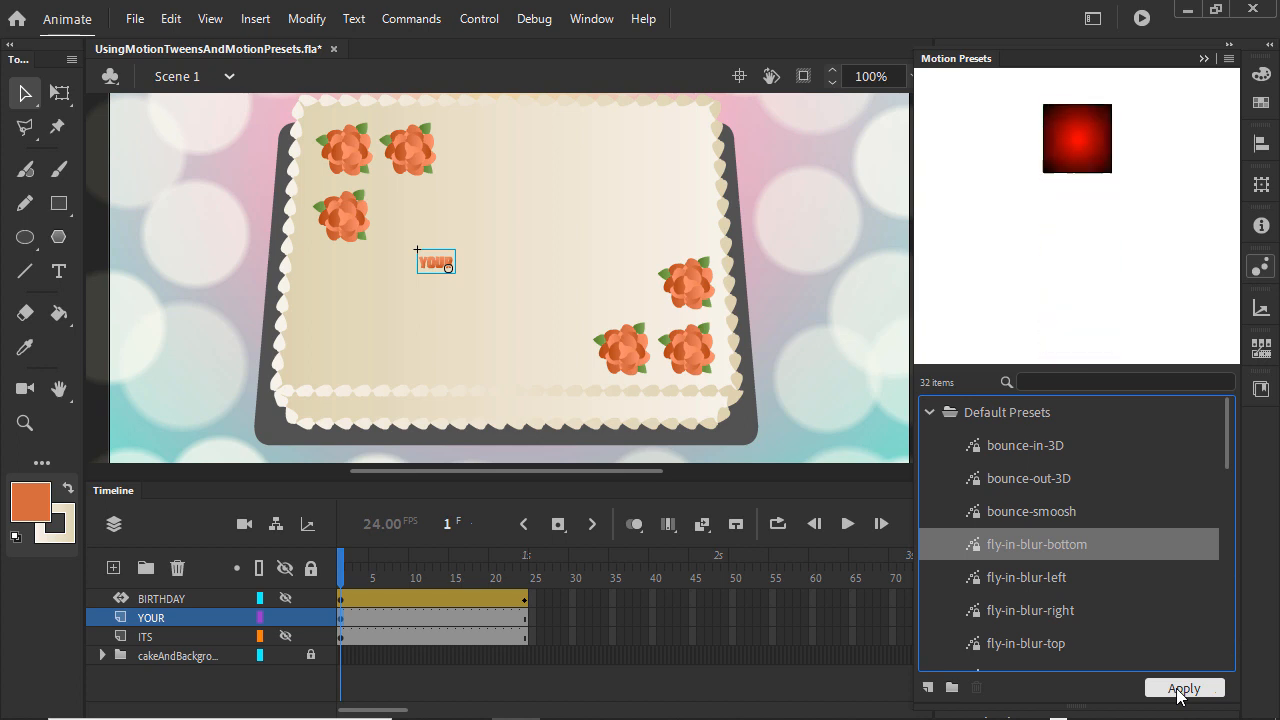
pyautogui.click(1184, 688)
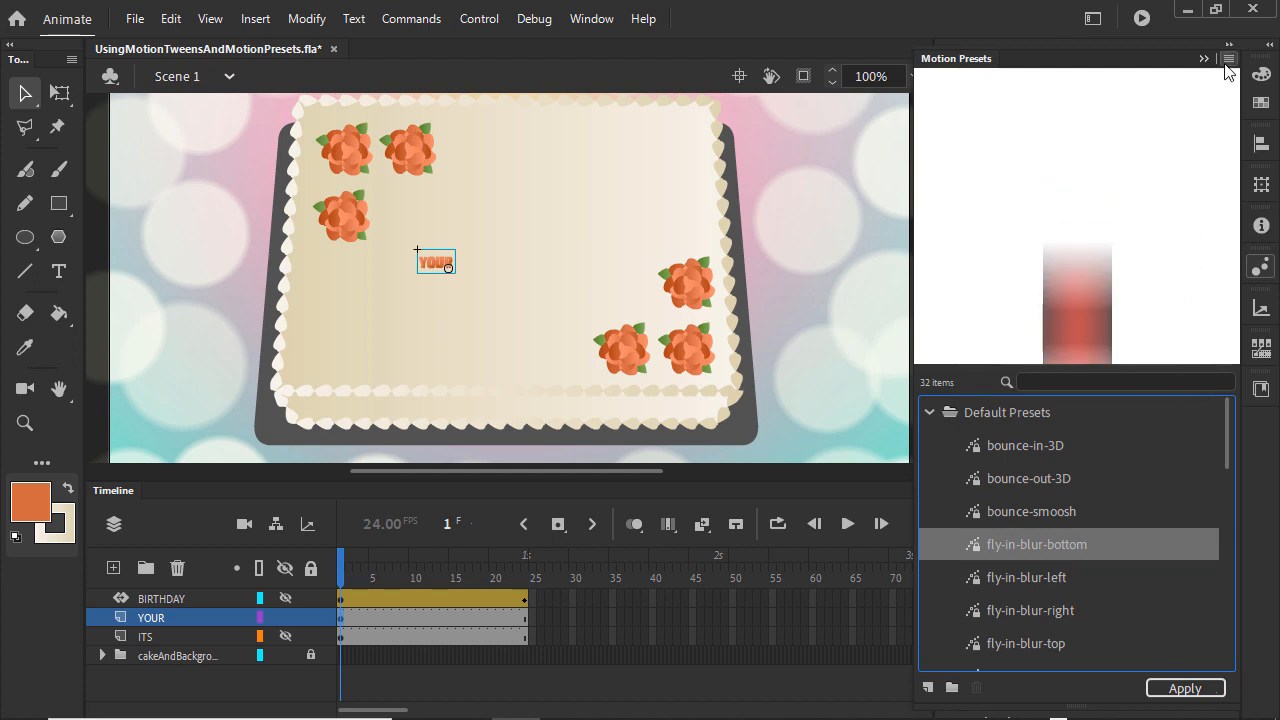
pyautogui.click(1229, 59)
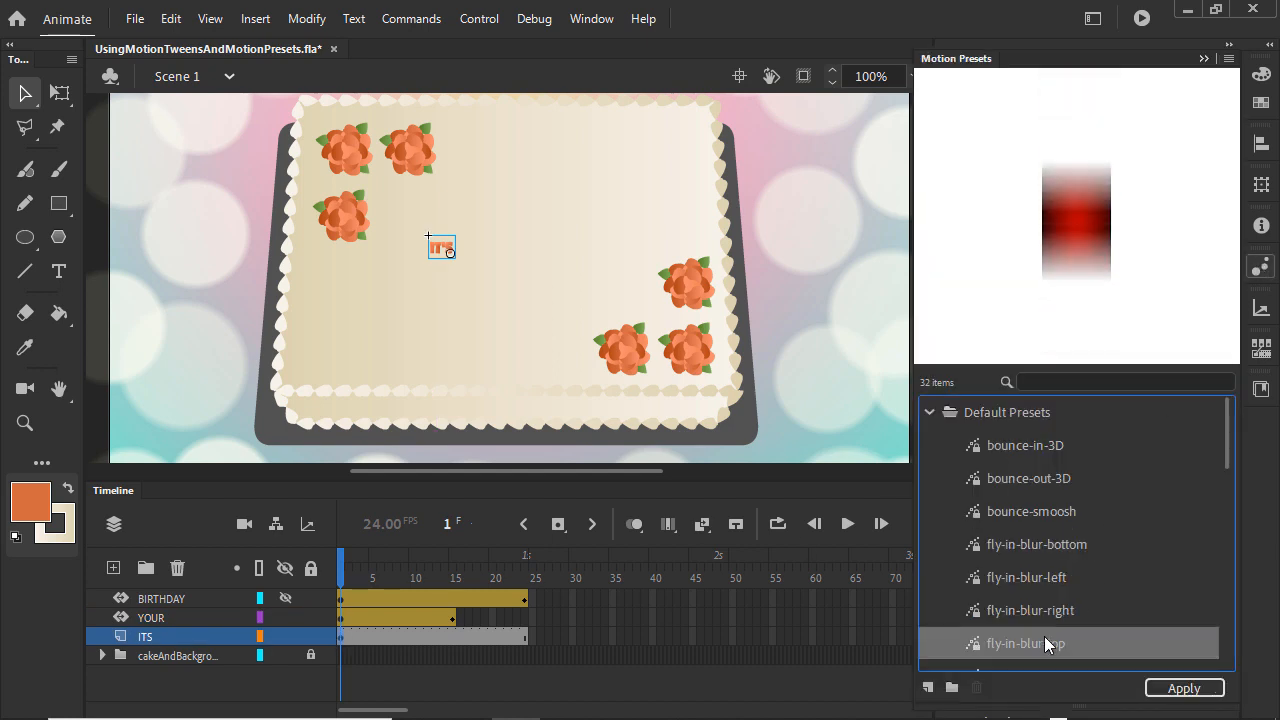
# Apply the fly-in-blur-top motion preset to the ITS text.
pyautogui.click(1184, 688)
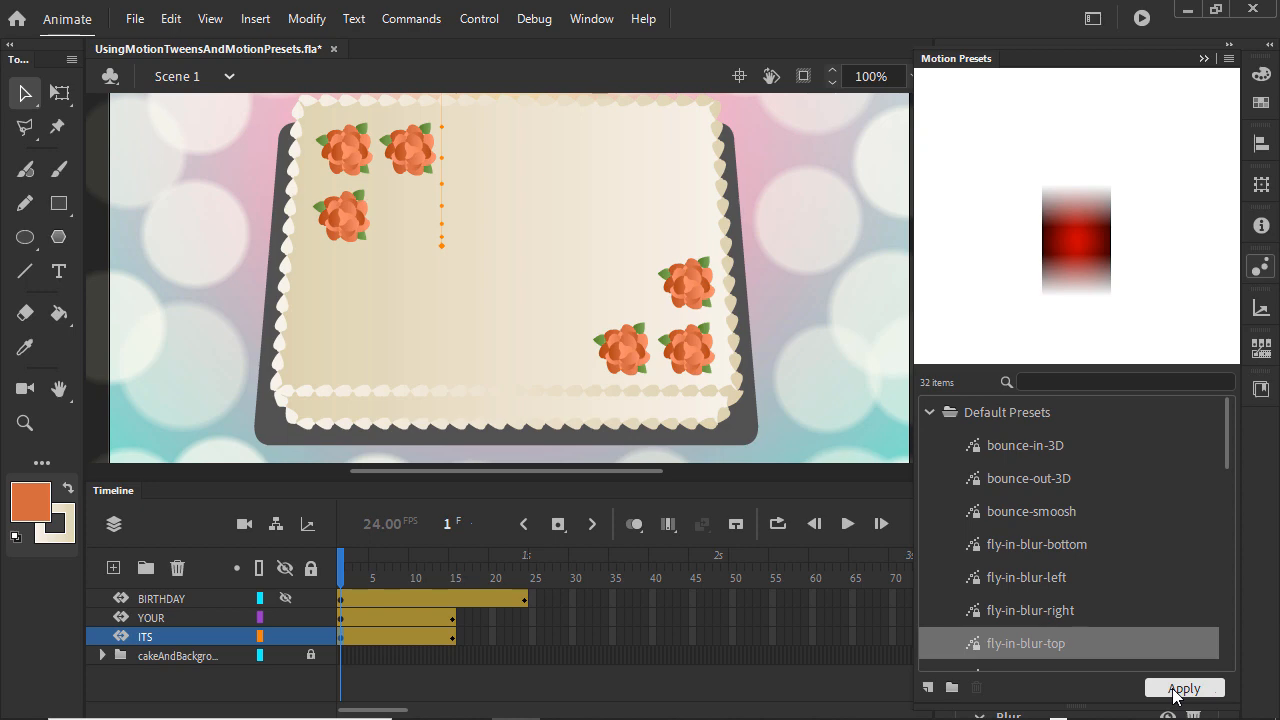
pyautogui.click(1184, 688)
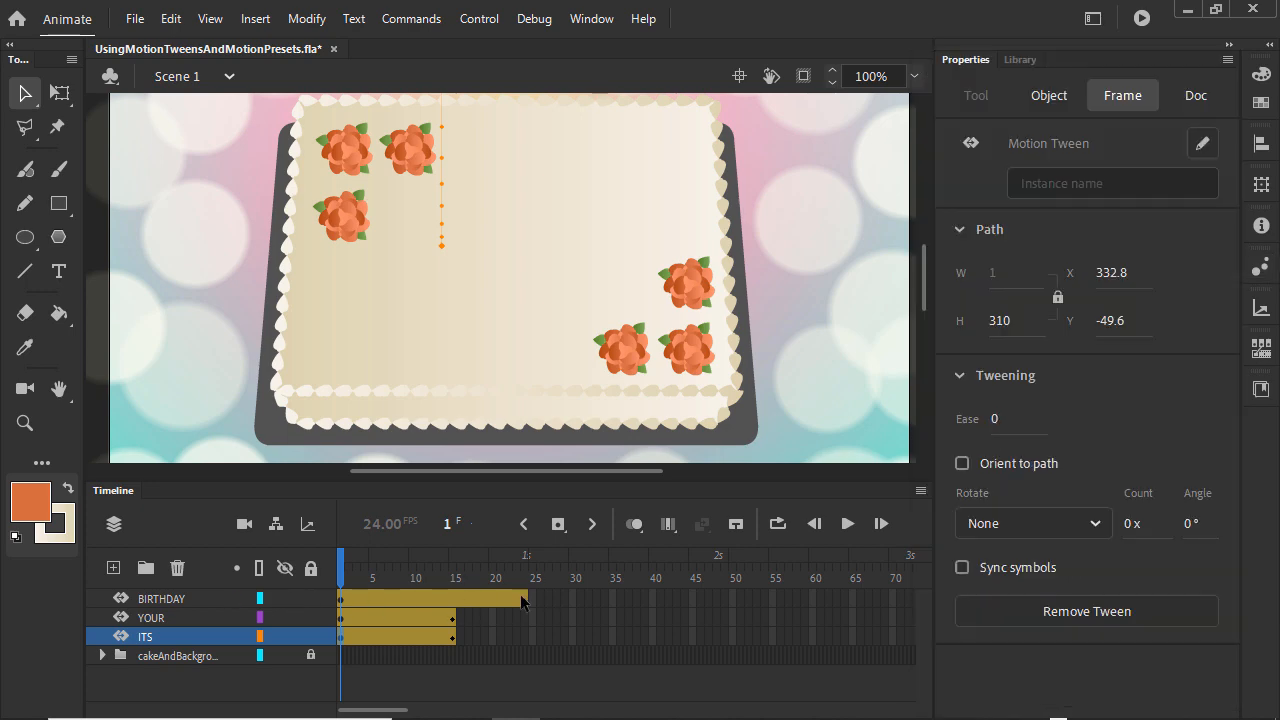